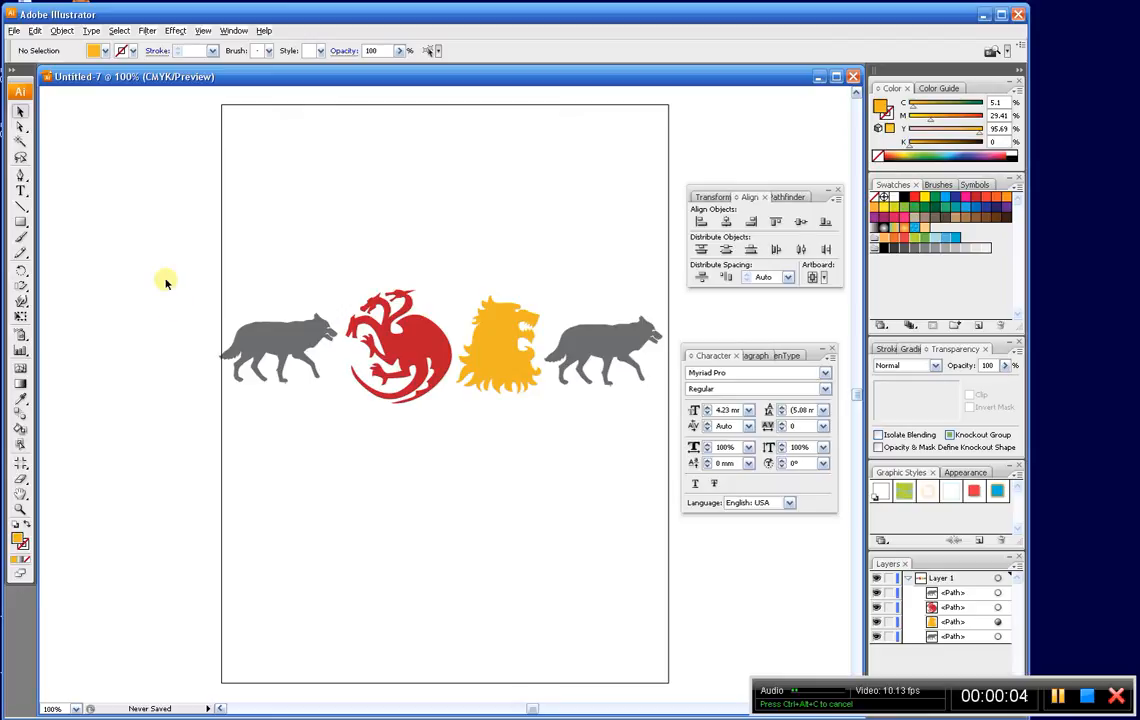
mouse_move(170, 217)
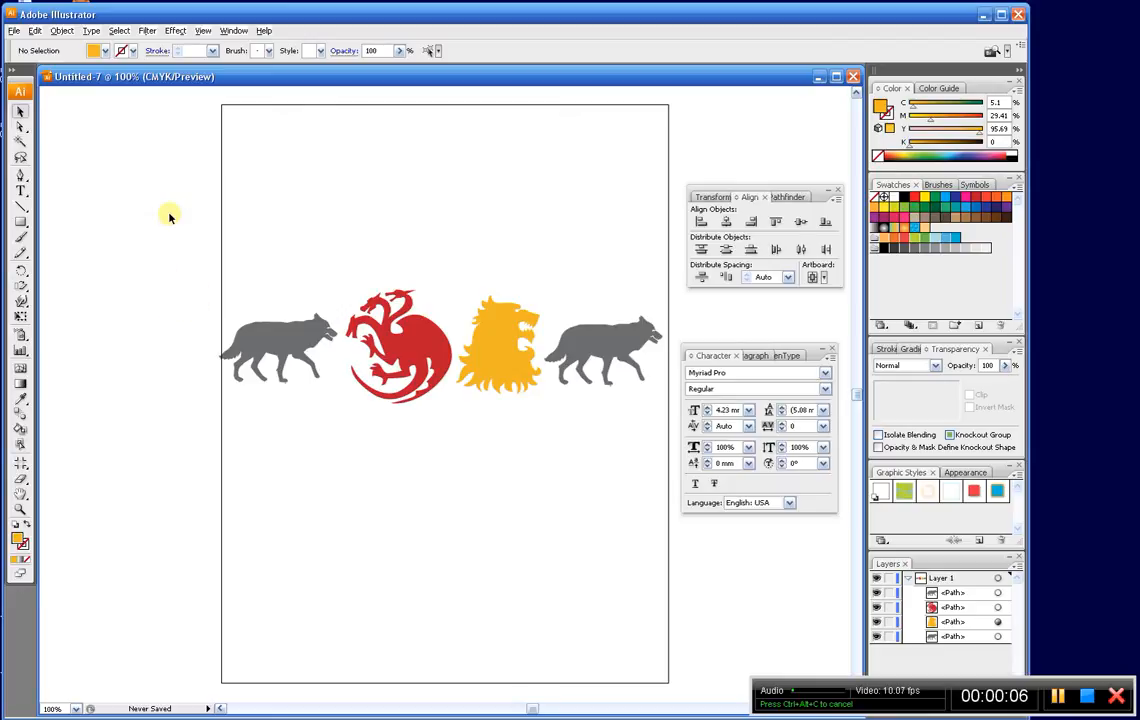
mouse_move(398, 223)
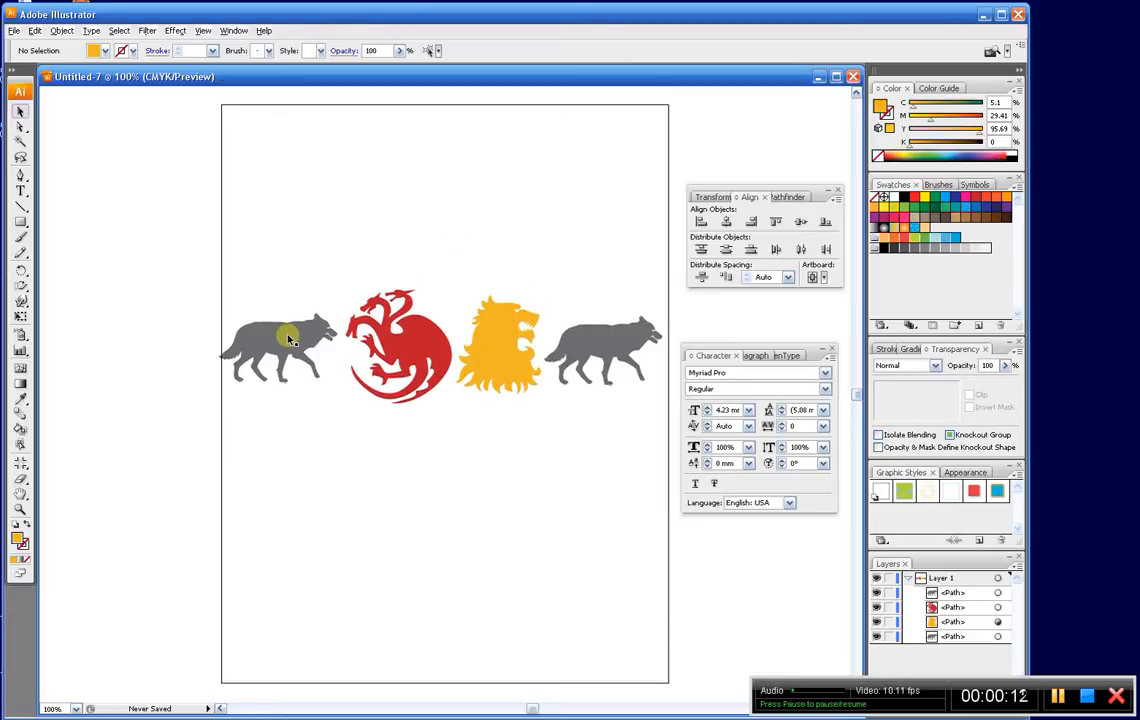
Marquee-select the two wolves, dragon and lion and center-align them onto each other
click(280, 350)
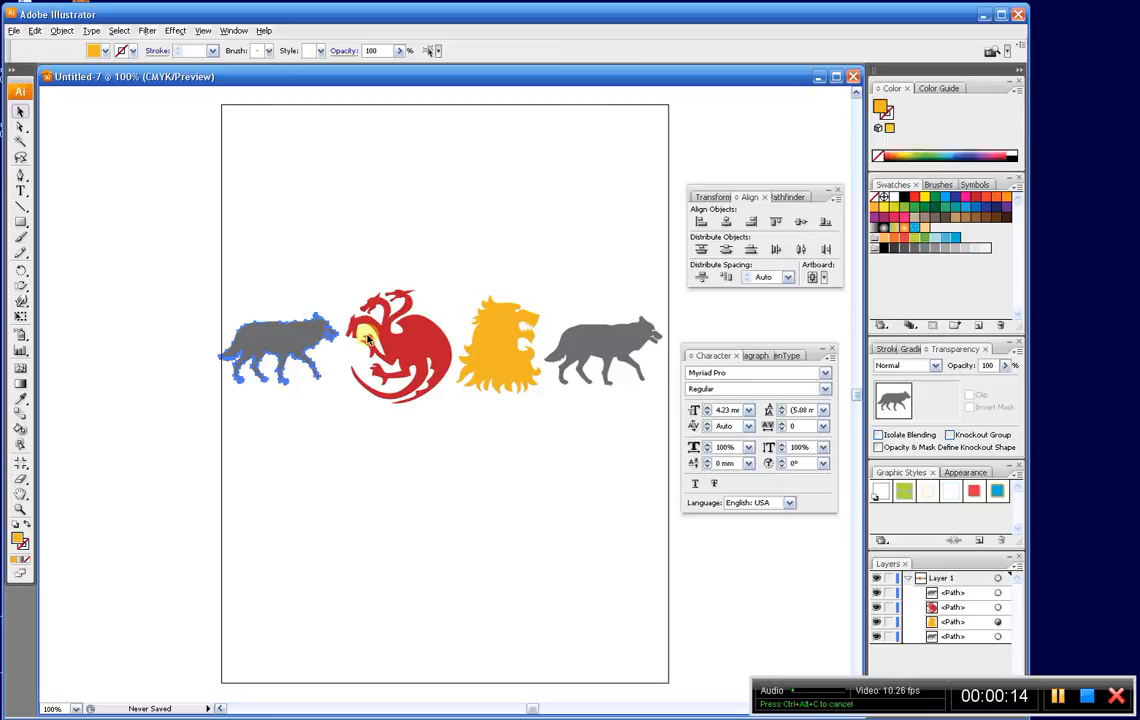
click(499, 345)
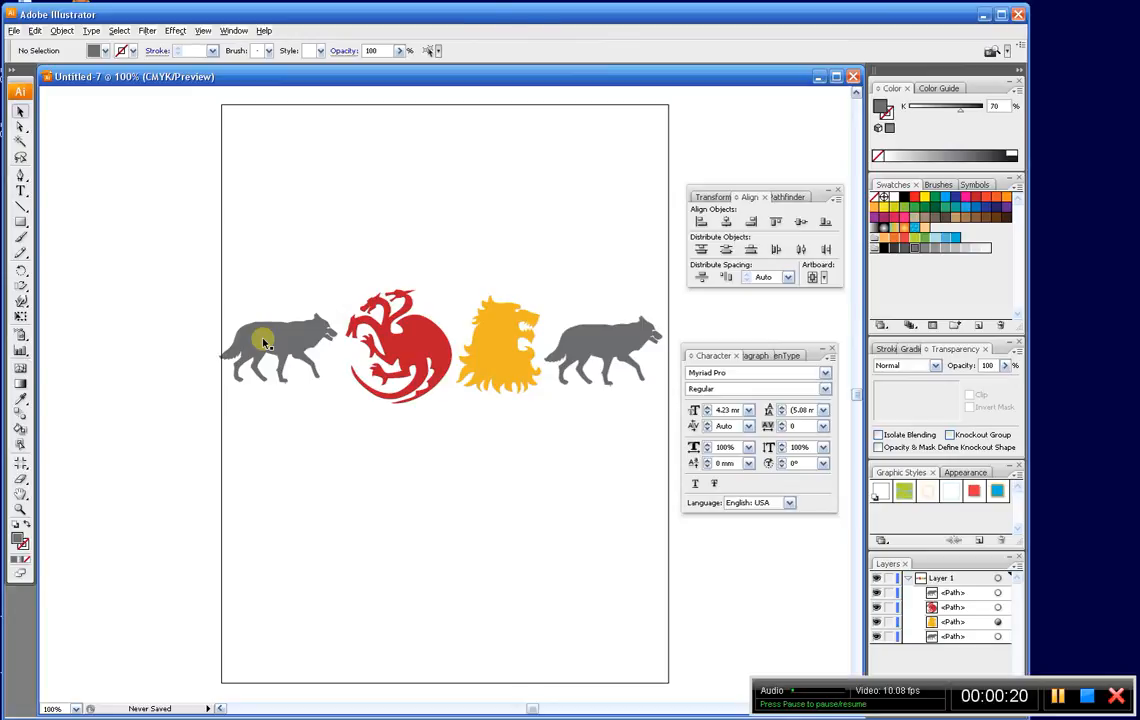
mouse_move(192, 257)
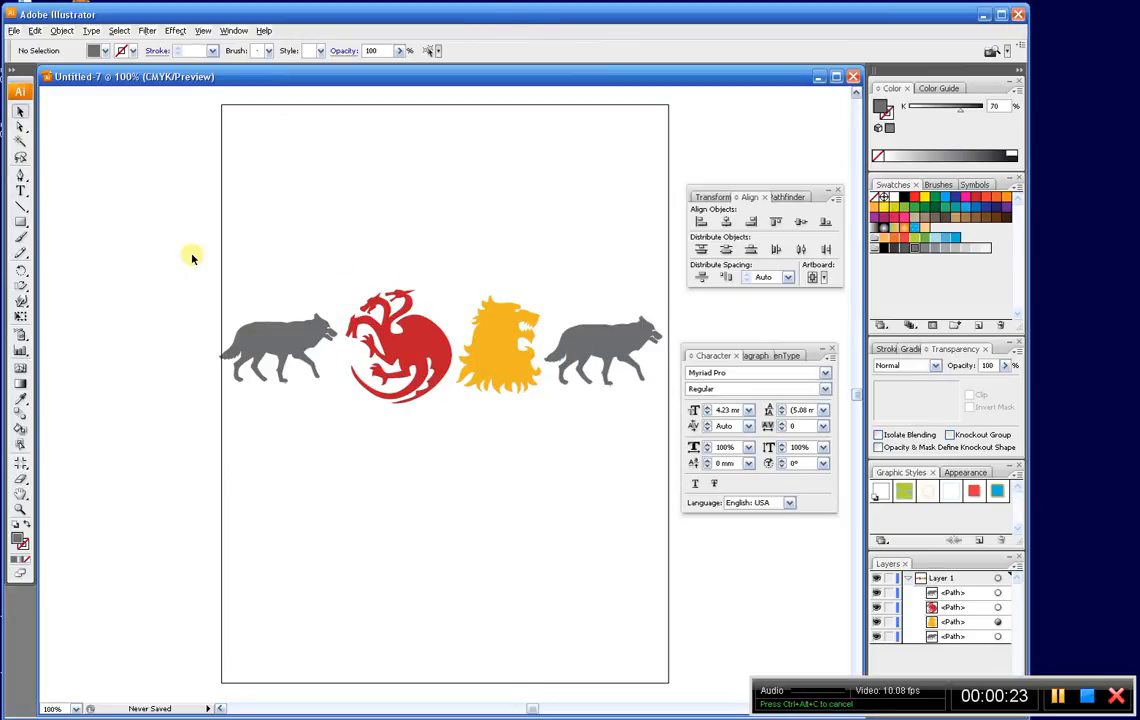
drag(192, 257, 508, 401)
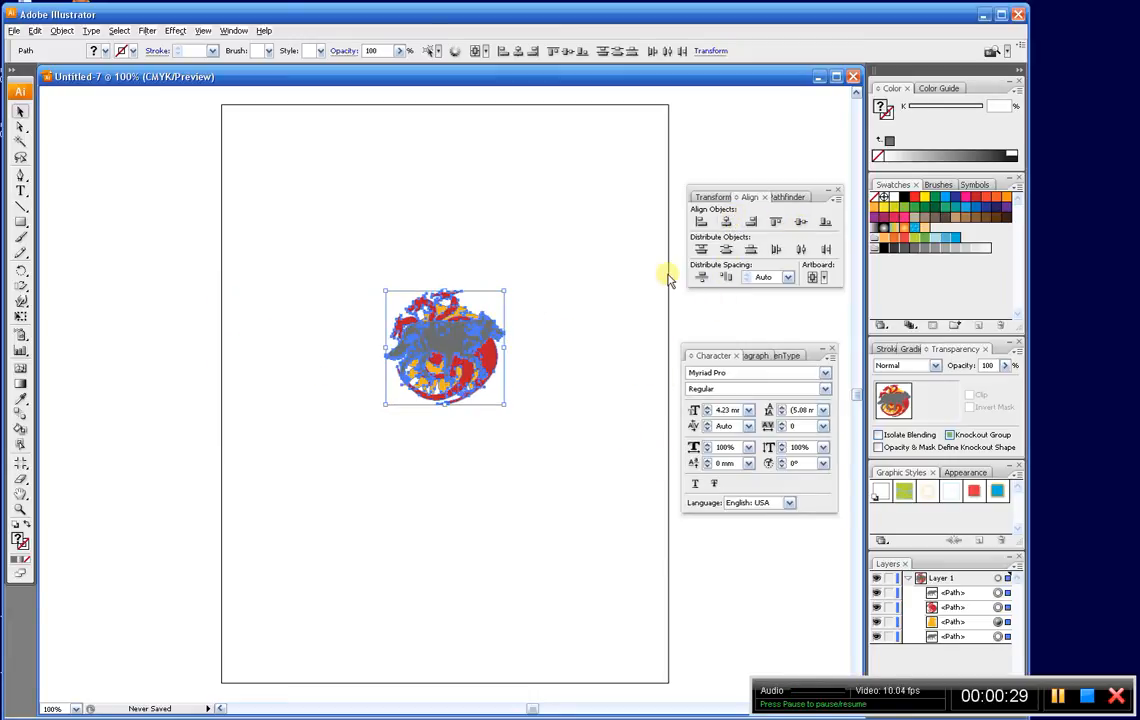
click(197, 253)
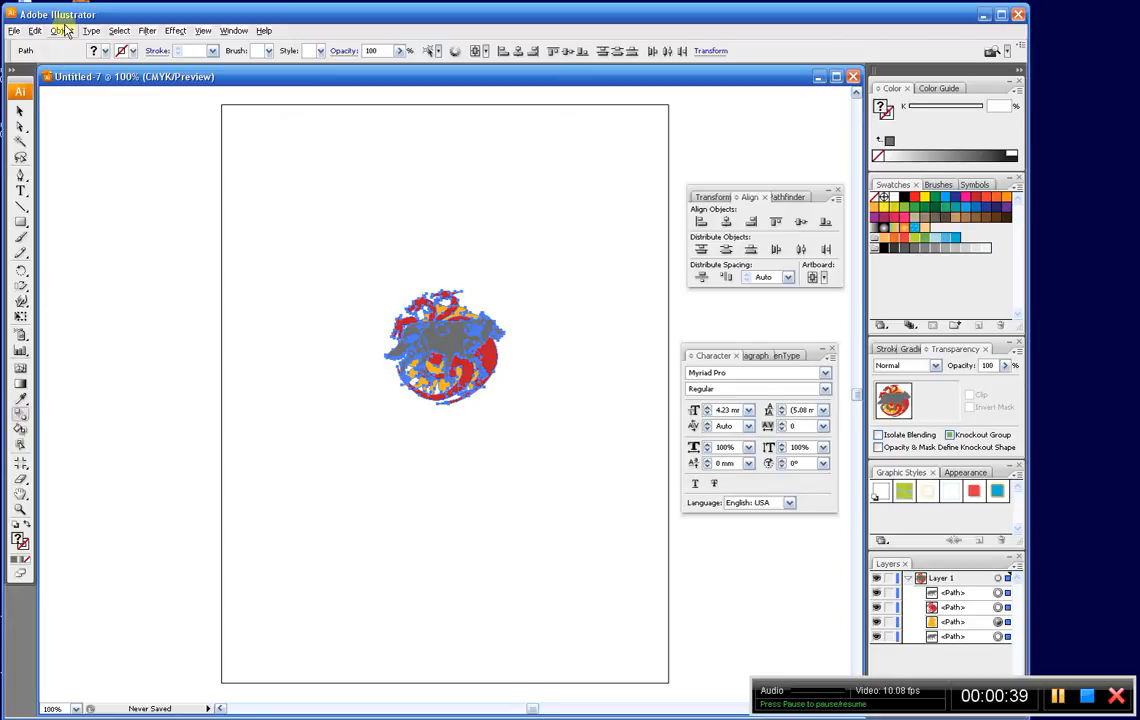
Blend the stacked wolf, dragon and lion silhouettes with Object > Blend > Make
click(62, 30)
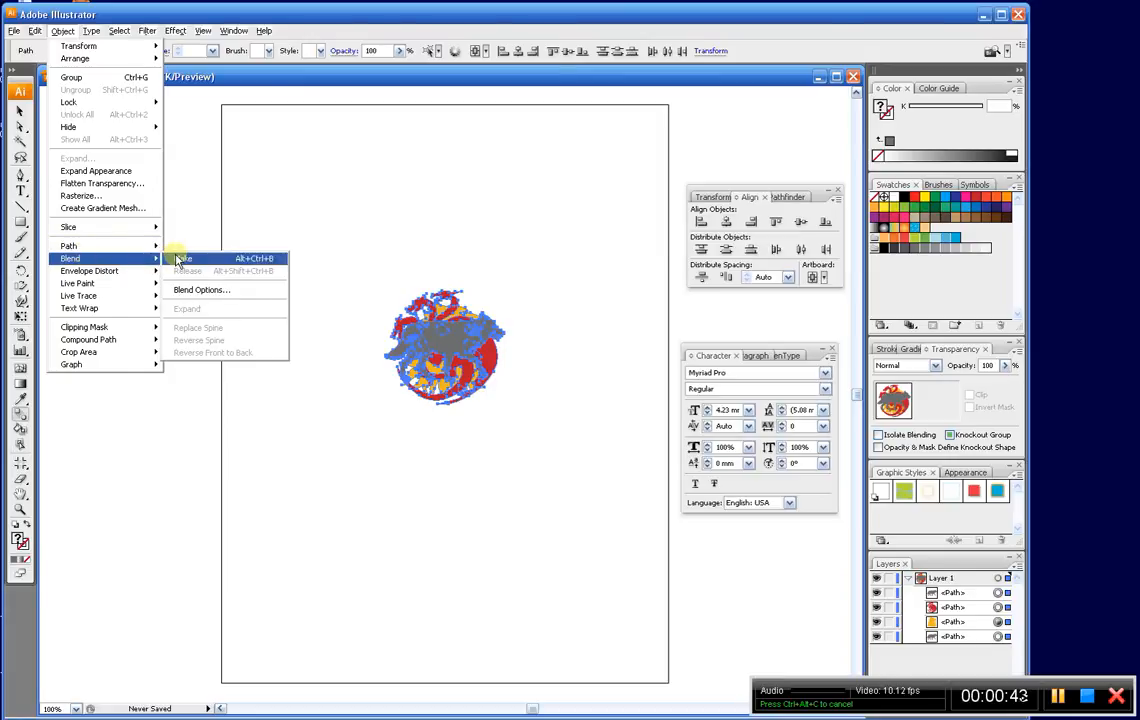
click(181, 258)
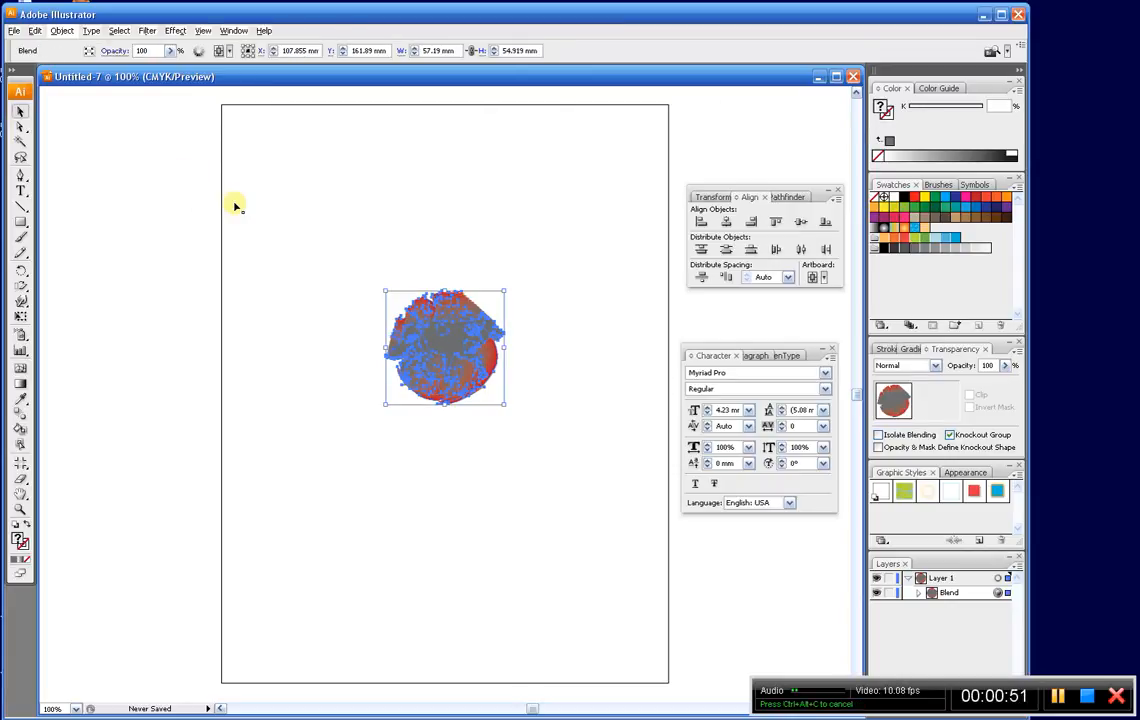
Export the artwork as a Flash (*.SWF) file named lastone.swf
click(14, 30)
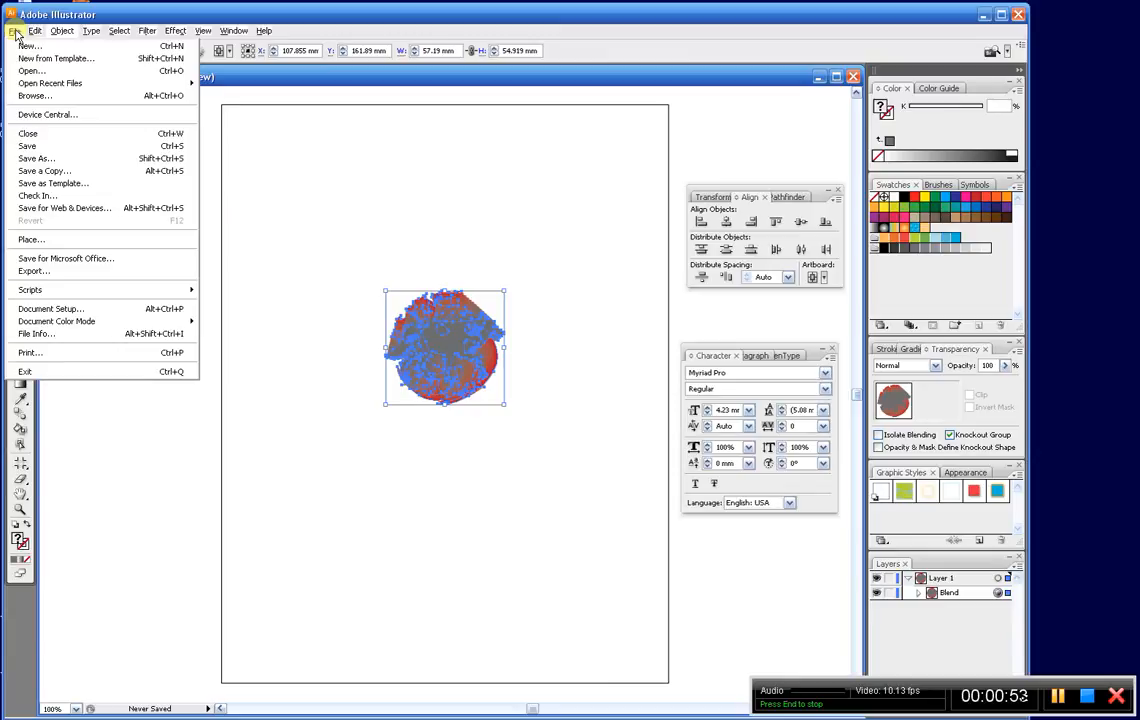
mouse_move(40, 239)
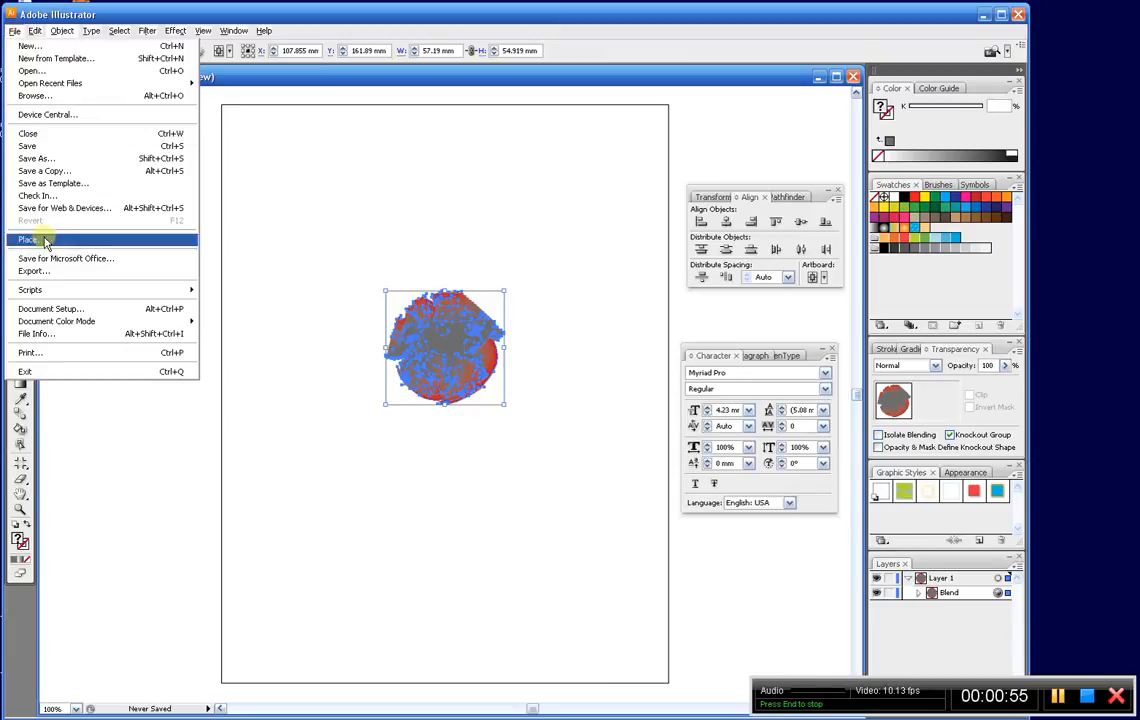
click(33, 270)
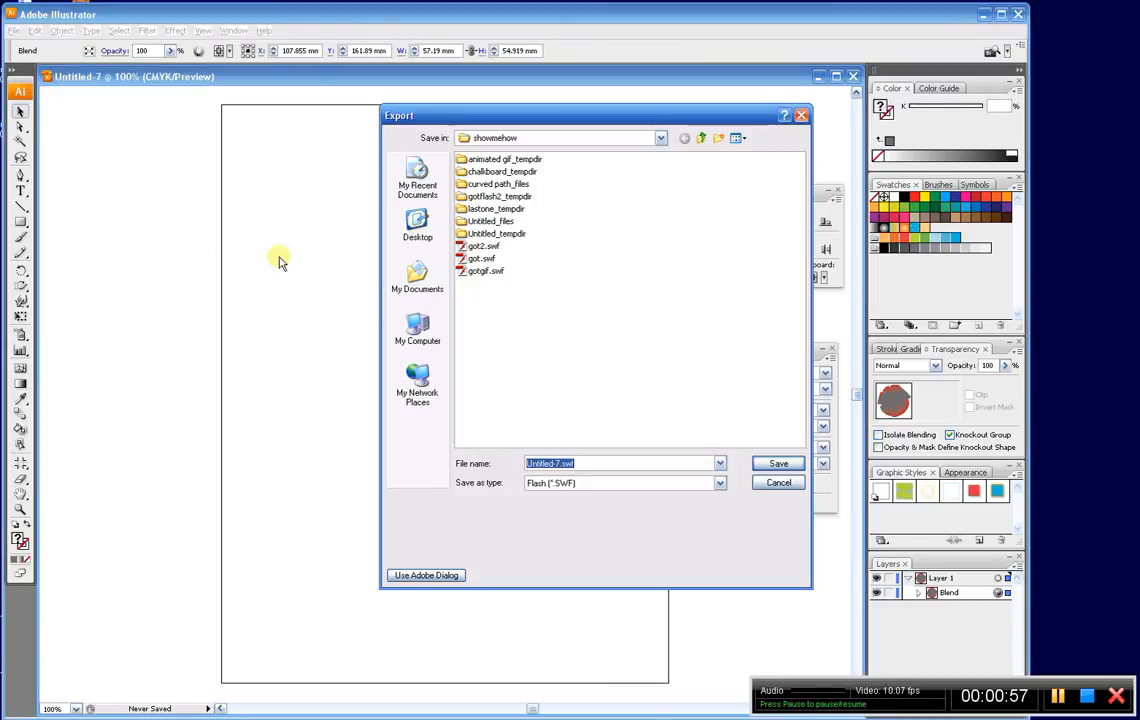
mouse_move(548, 390)
text(lastone)
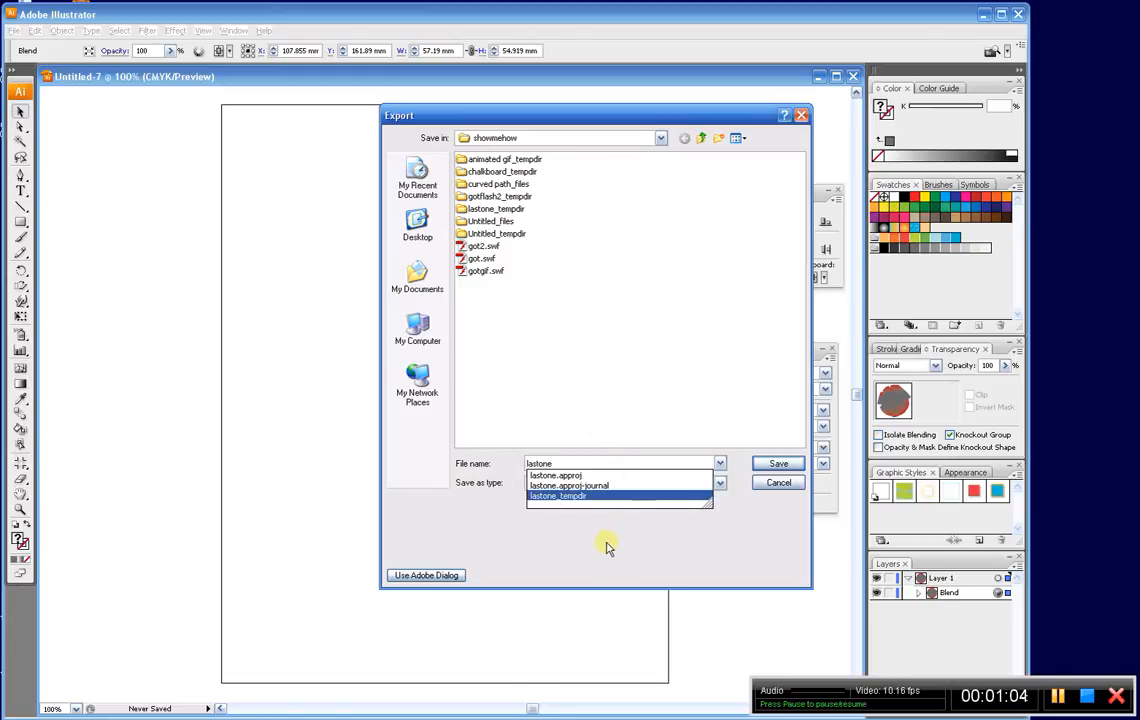
click(556, 496)
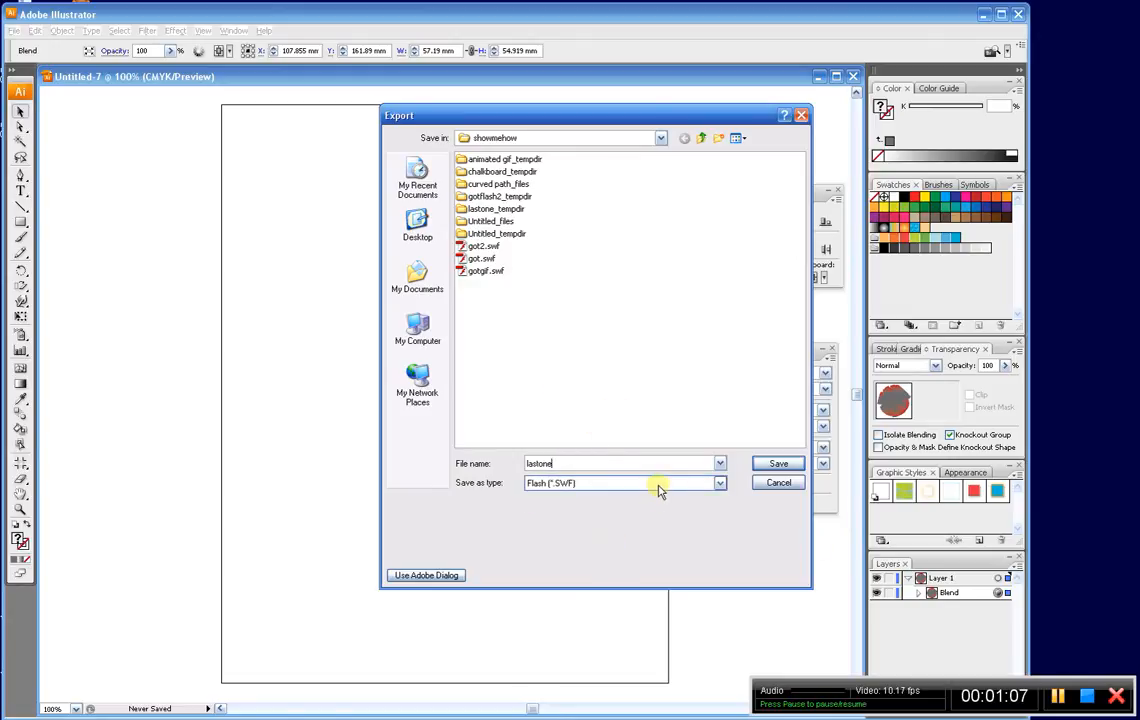
click(718, 483)
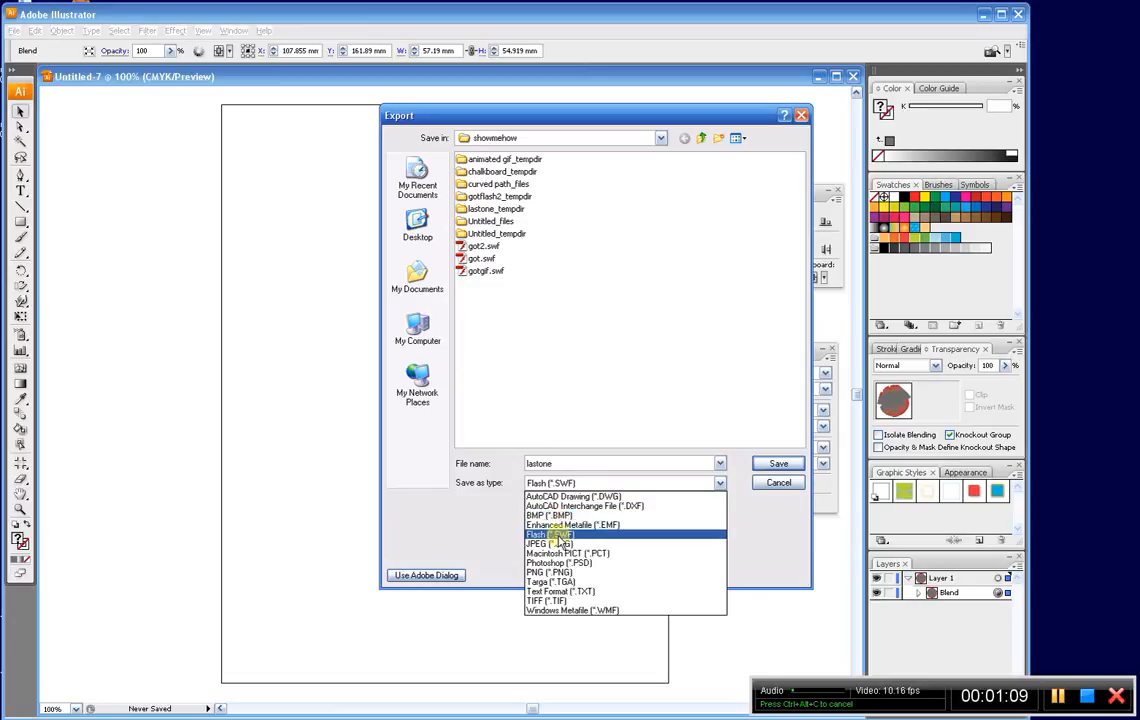
click(548, 534)
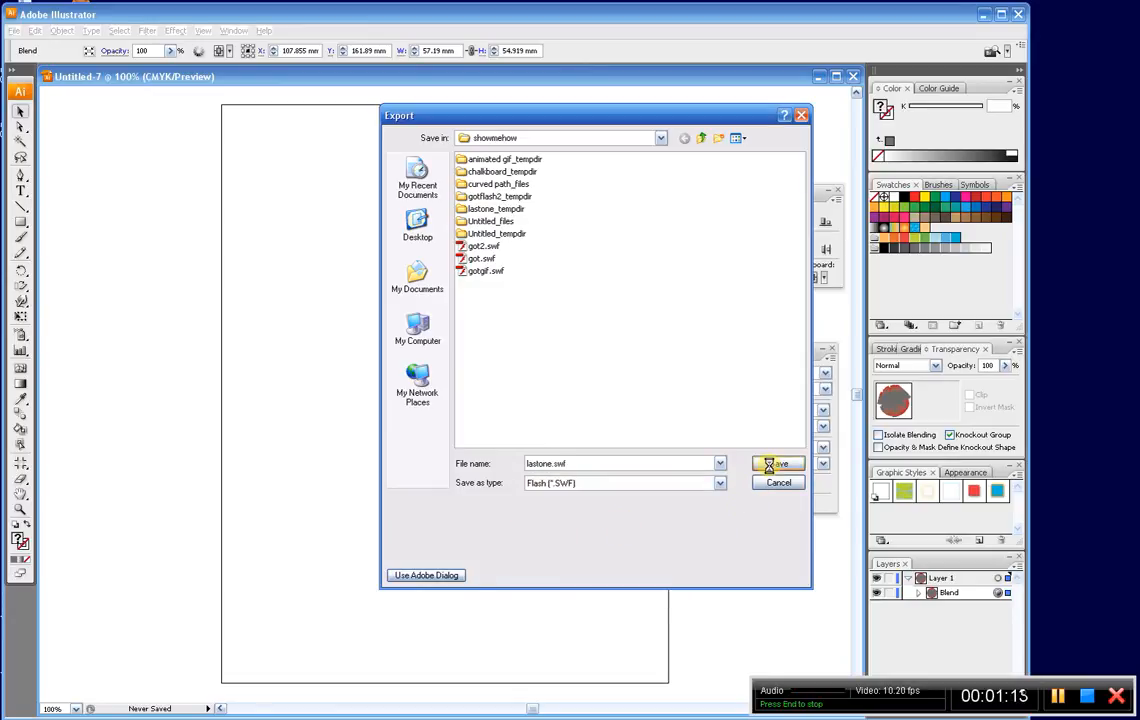
click(778, 463)
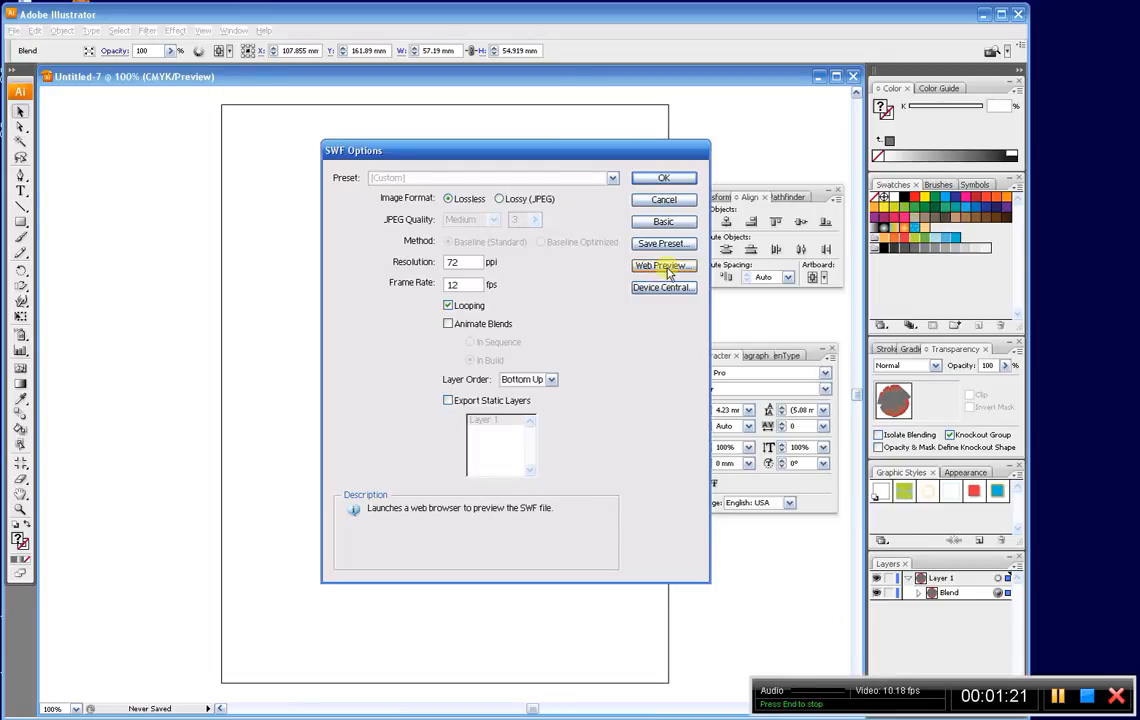
click(663, 221)
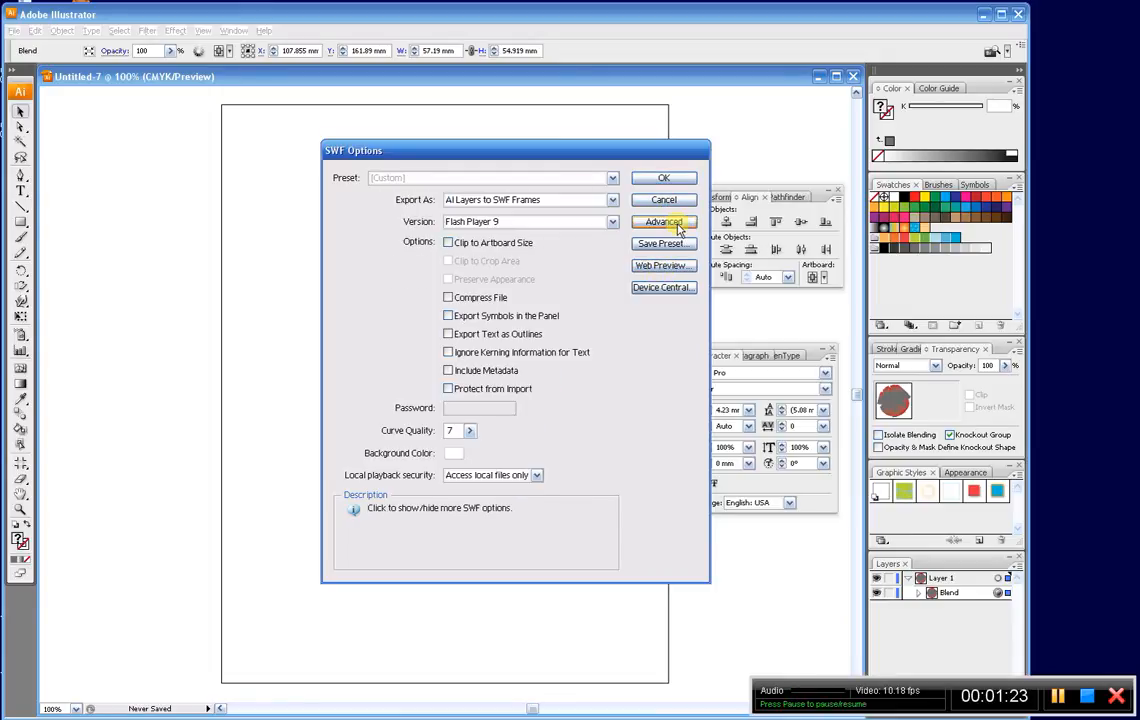
click(663, 221)
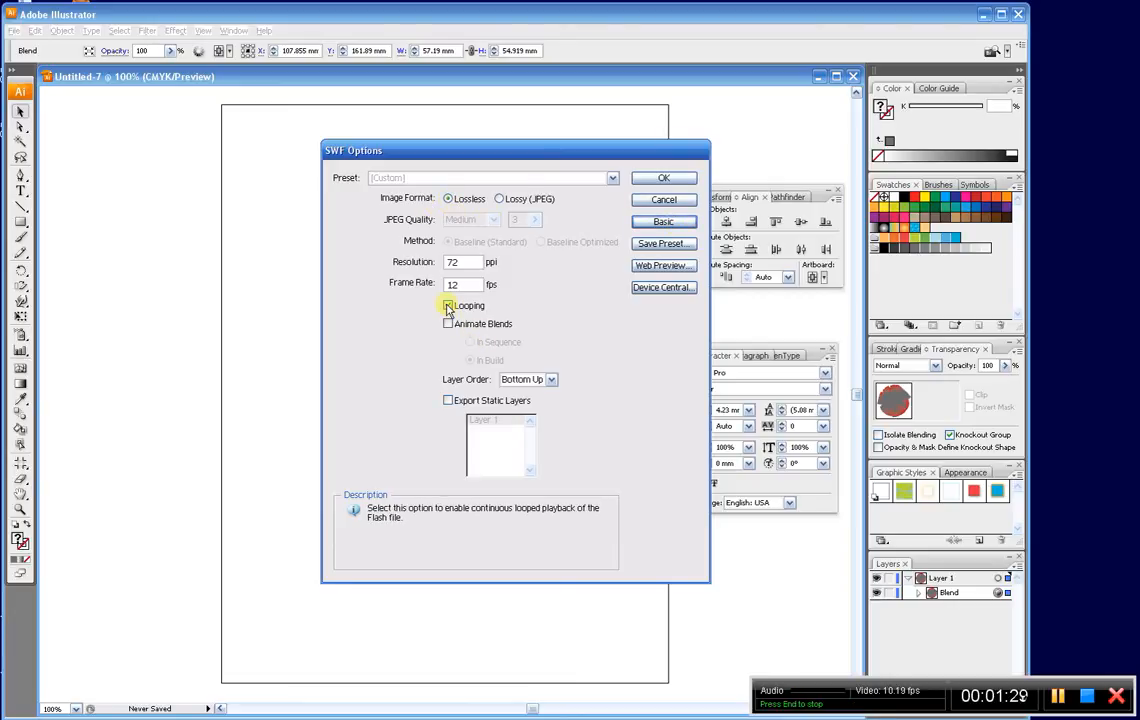
Enable Looping and Animate Blends In Sequence, then launch the SWF Web Preview
click(448, 305)
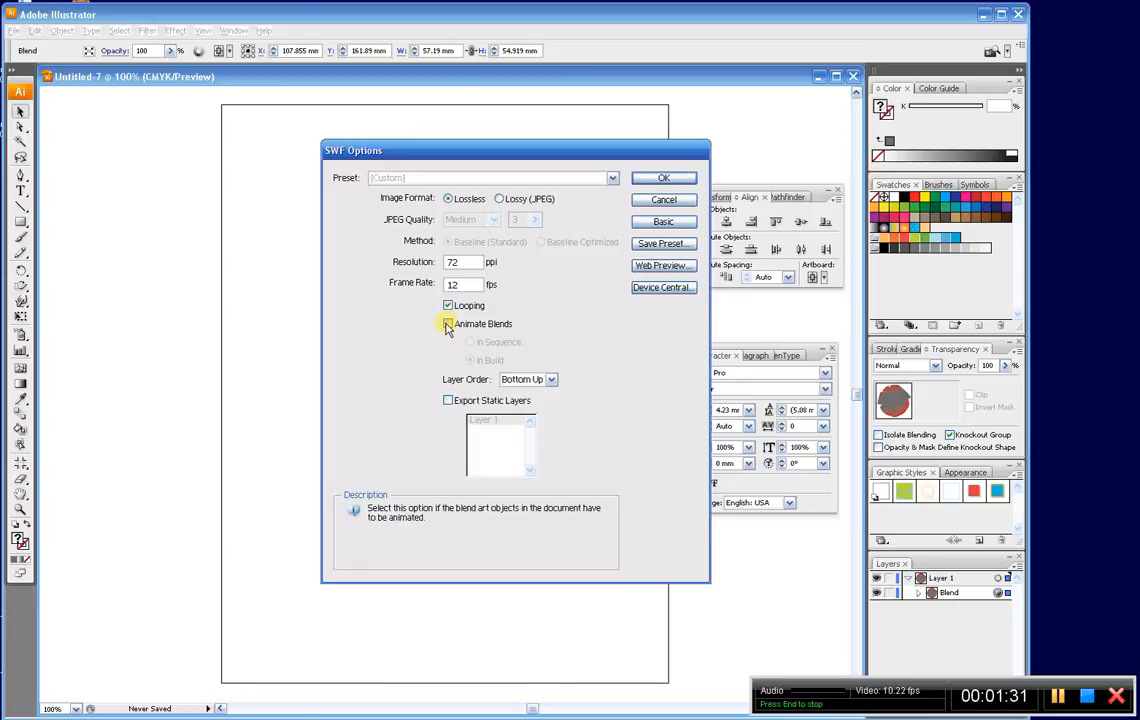
click(448, 323)
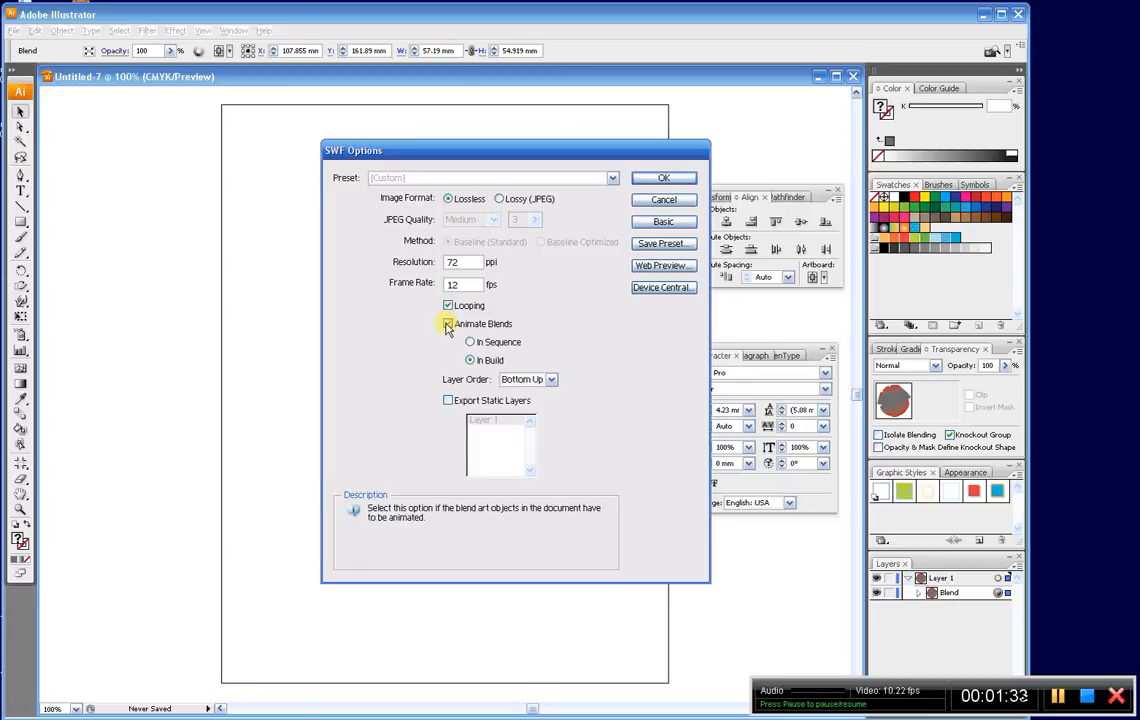
click(470, 342)
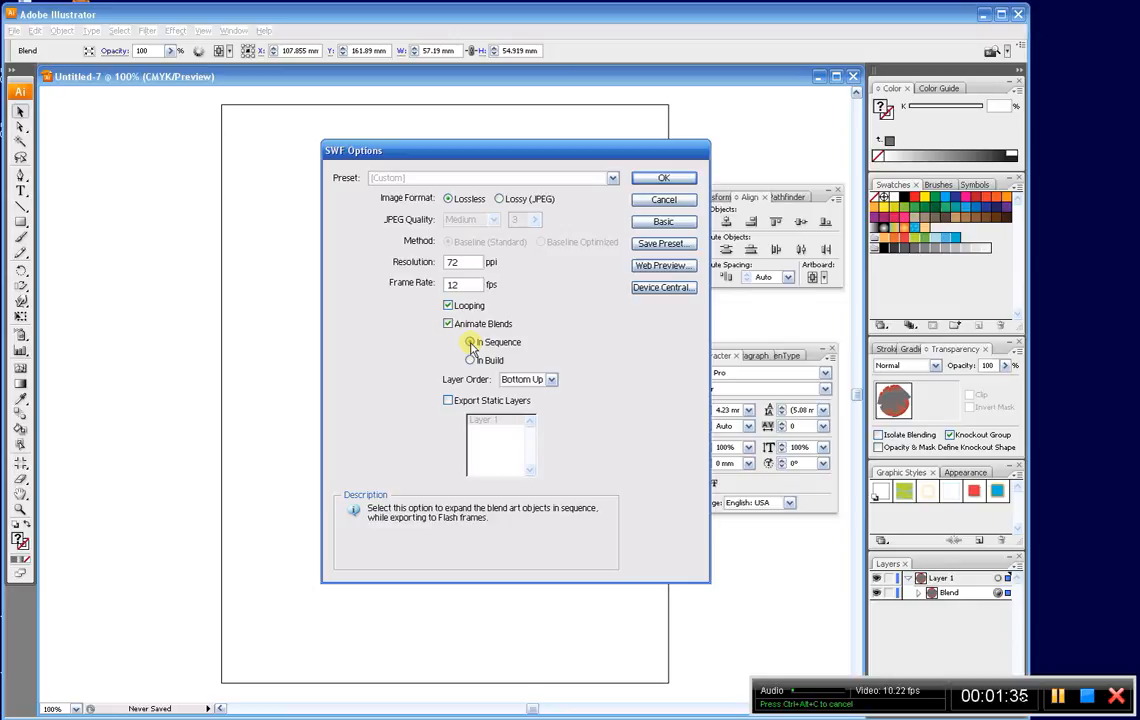
click(470, 360)
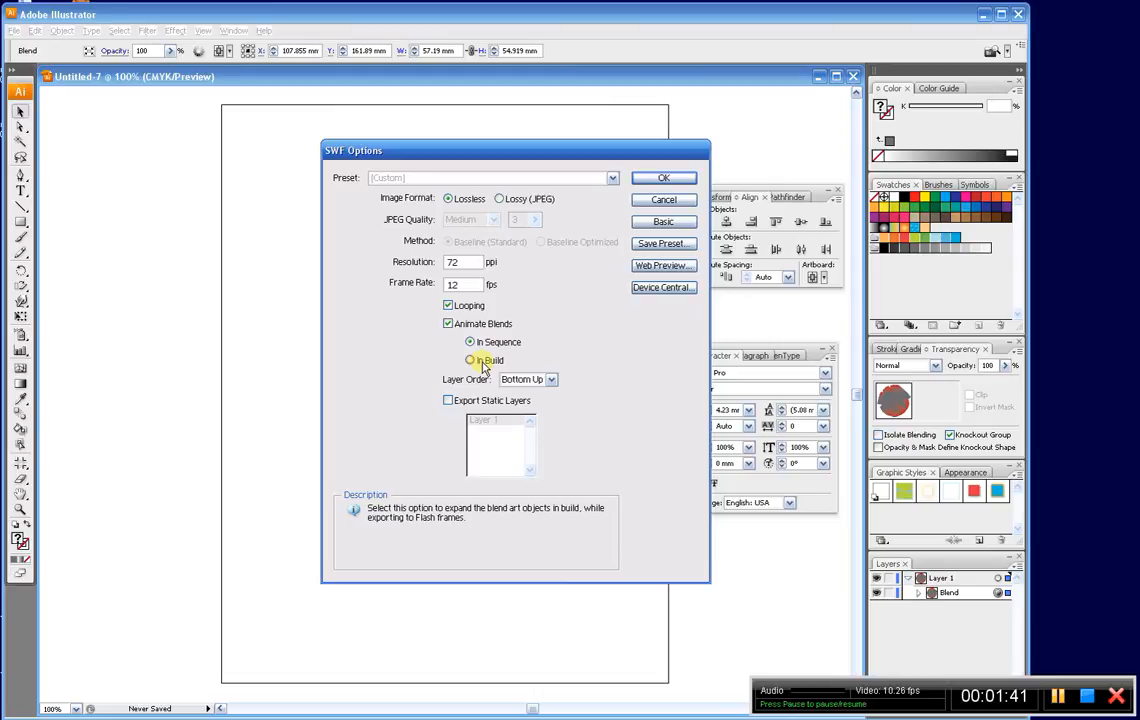
click(470, 342)
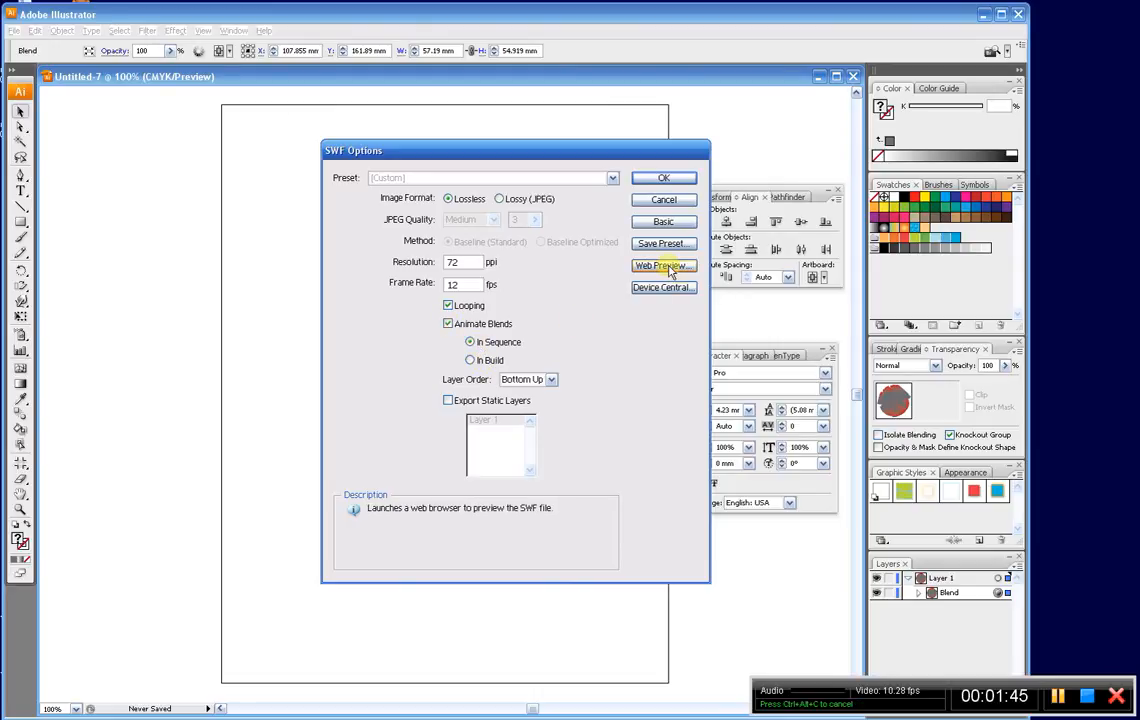
mouse_move(763, 372)
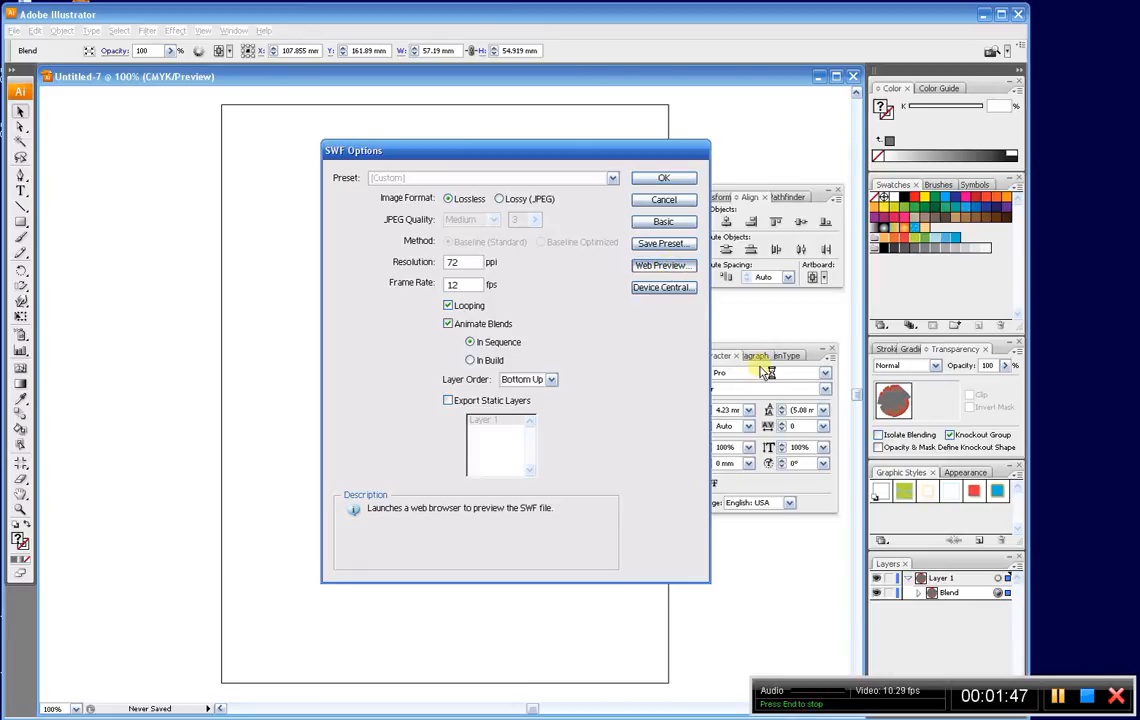
click(662, 265)
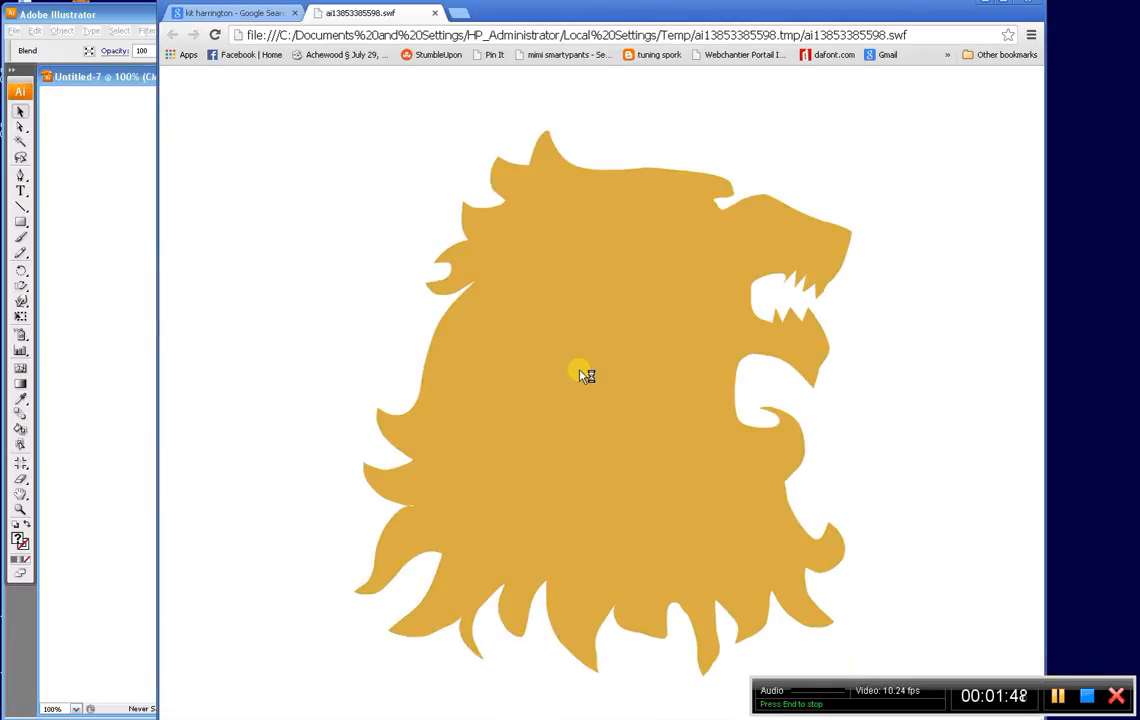